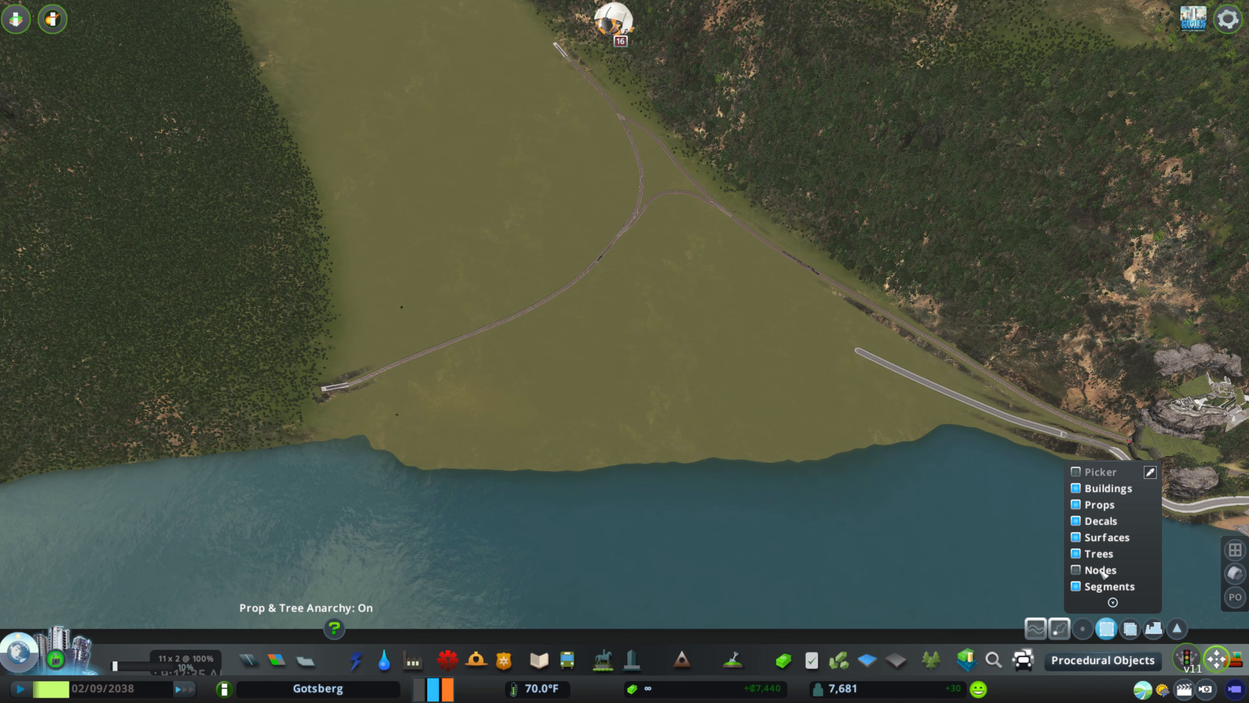
- Raise steep hills around the railway in the flat valley with the terrain tool
{"action": "left_click", "coordinate": [1076, 569]}
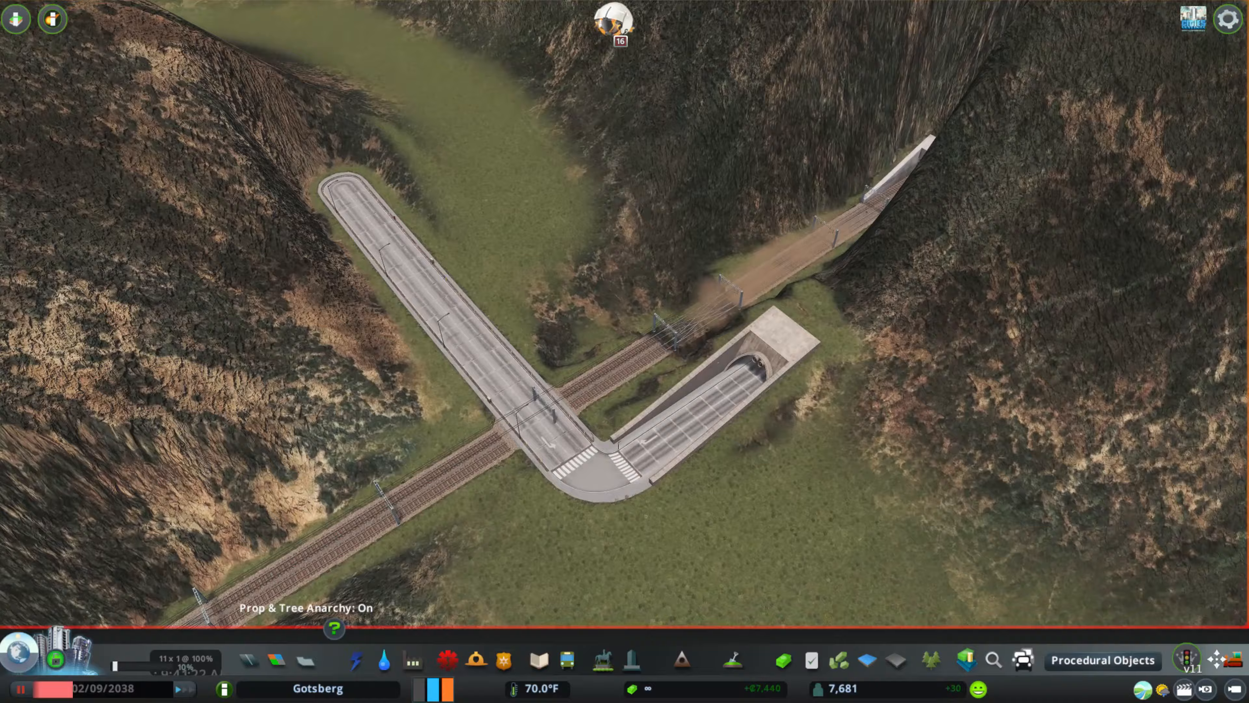
{"action": "left_click", "coordinate": [1214, 659]}
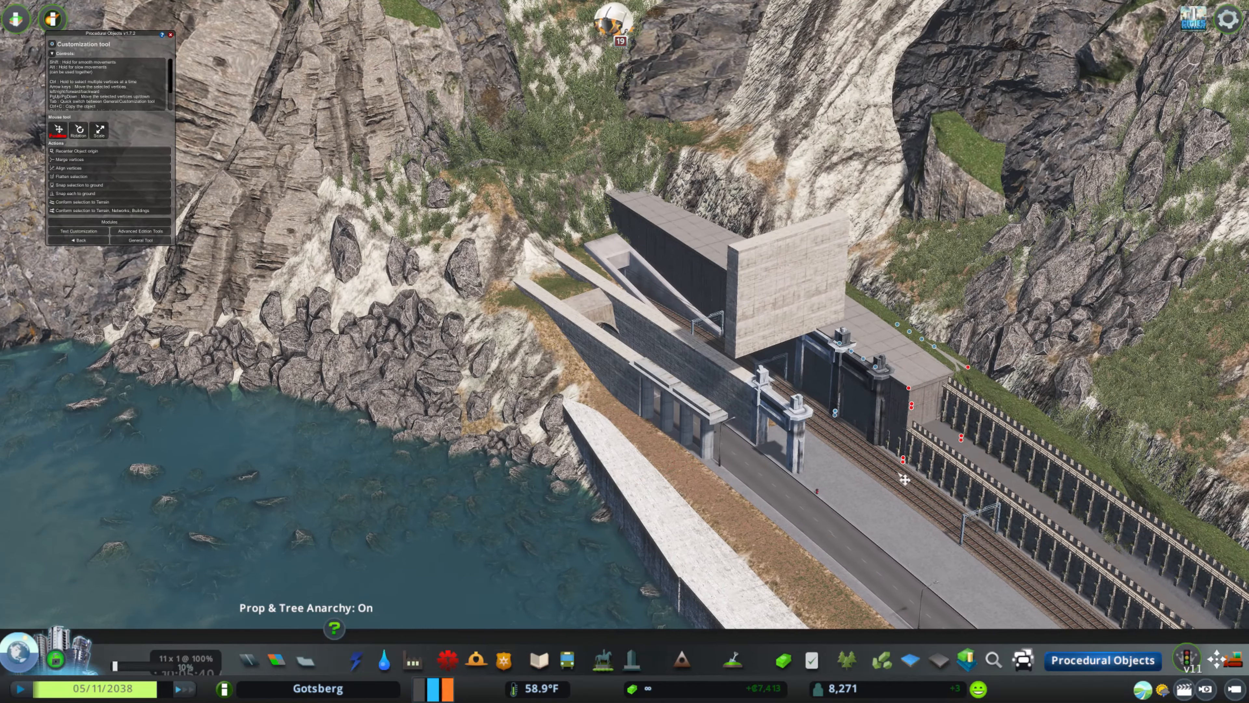
- Position a concrete slab over the tunnel mouth and place a copied slab beside it
{"action": "left_click", "coordinate": [140, 240]}
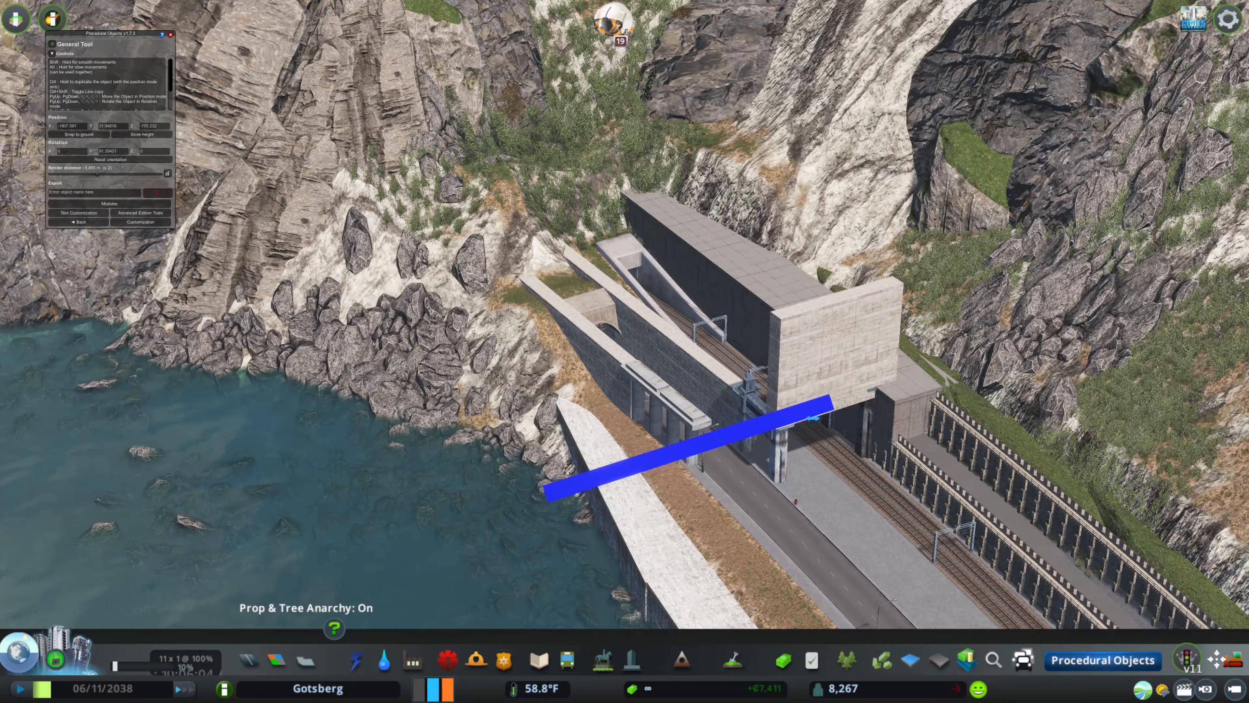
{"action": "left_click", "coordinate": [141, 222]}
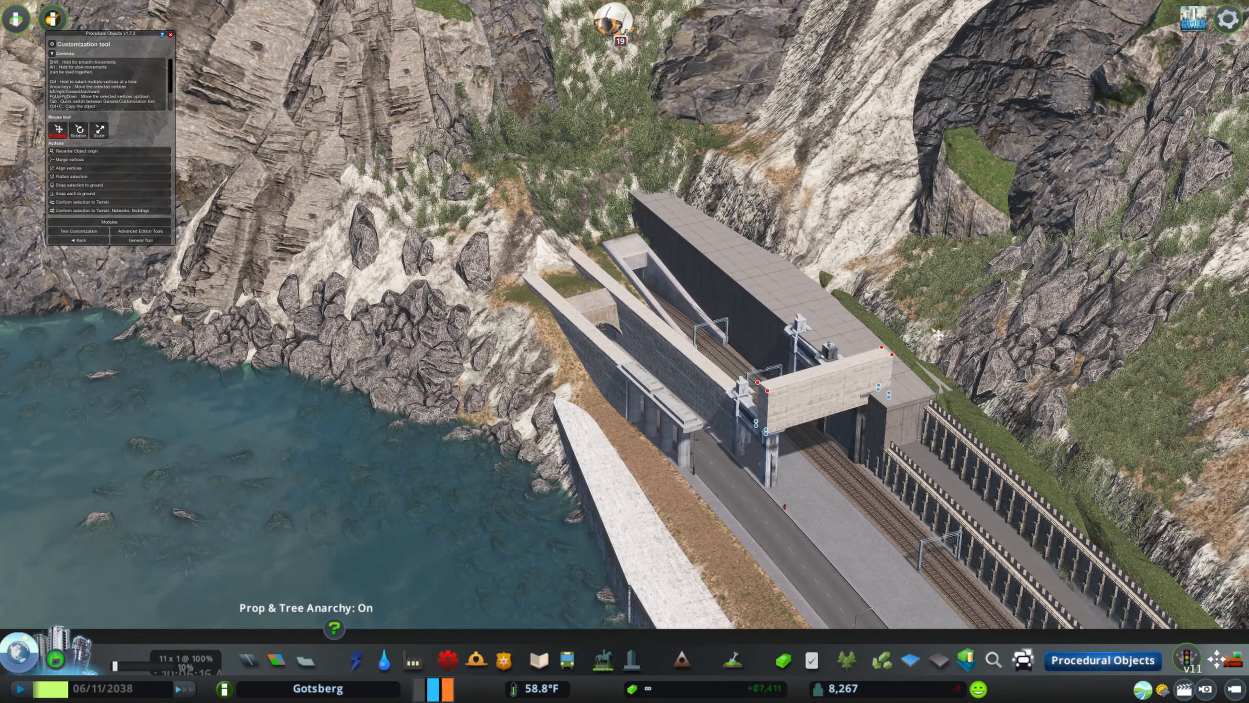
{"action": "left_click", "coordinate": [141, 240]}
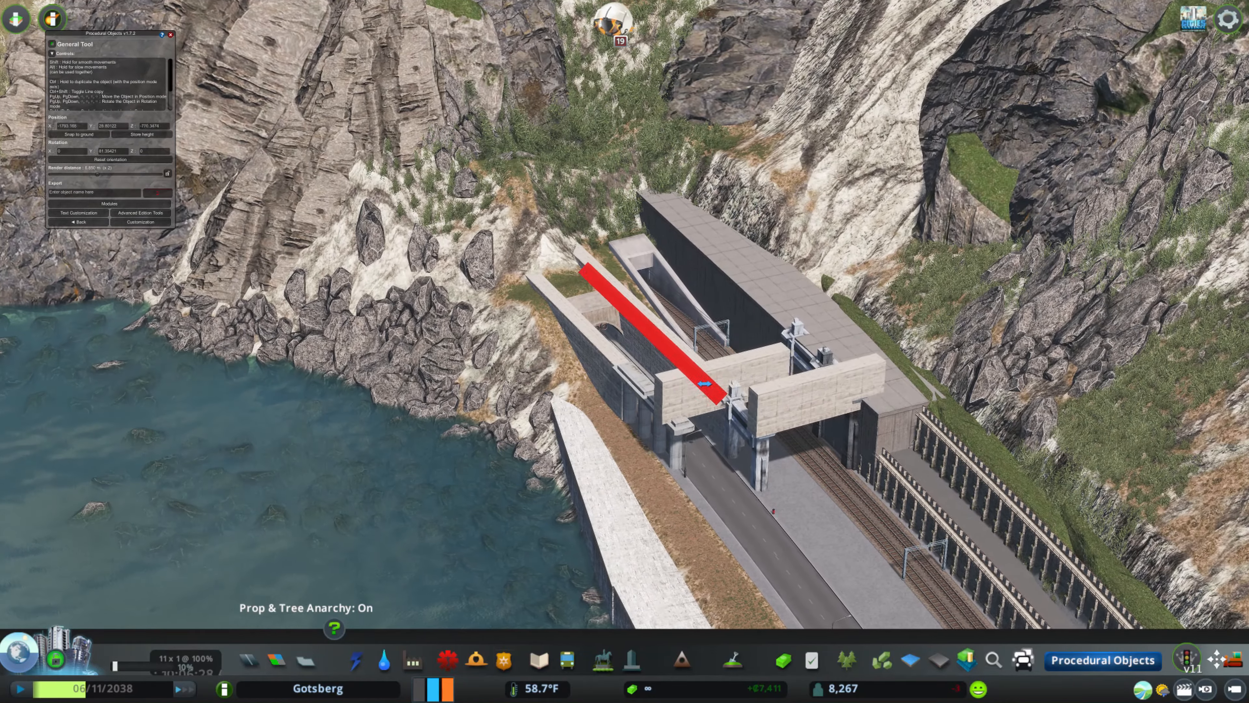
{"action": "left_click", "coordinate": [141, 221]}
{"action": "type", "text": "tunnel"}
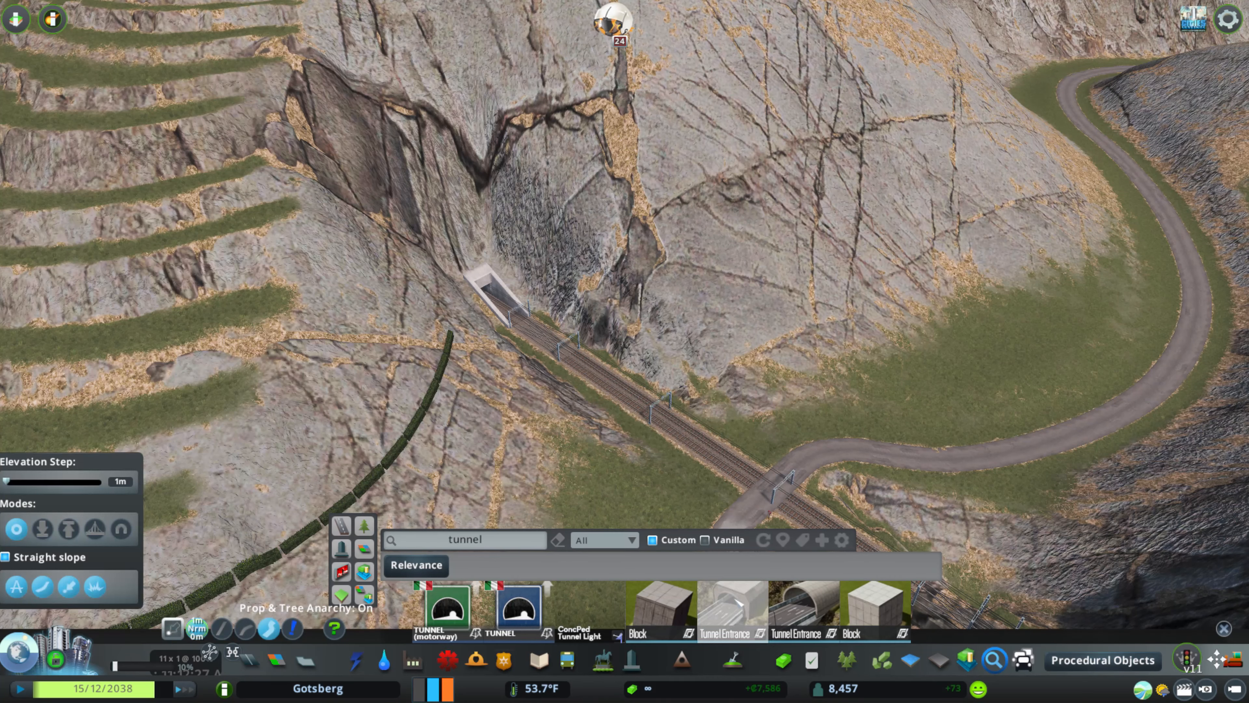
- Place a tunnel entrance asset where the railway meets the rocky cliff
{"action": "left_click", "coordinate": [730, 608]}
{"action": "type", "text": "grass"}
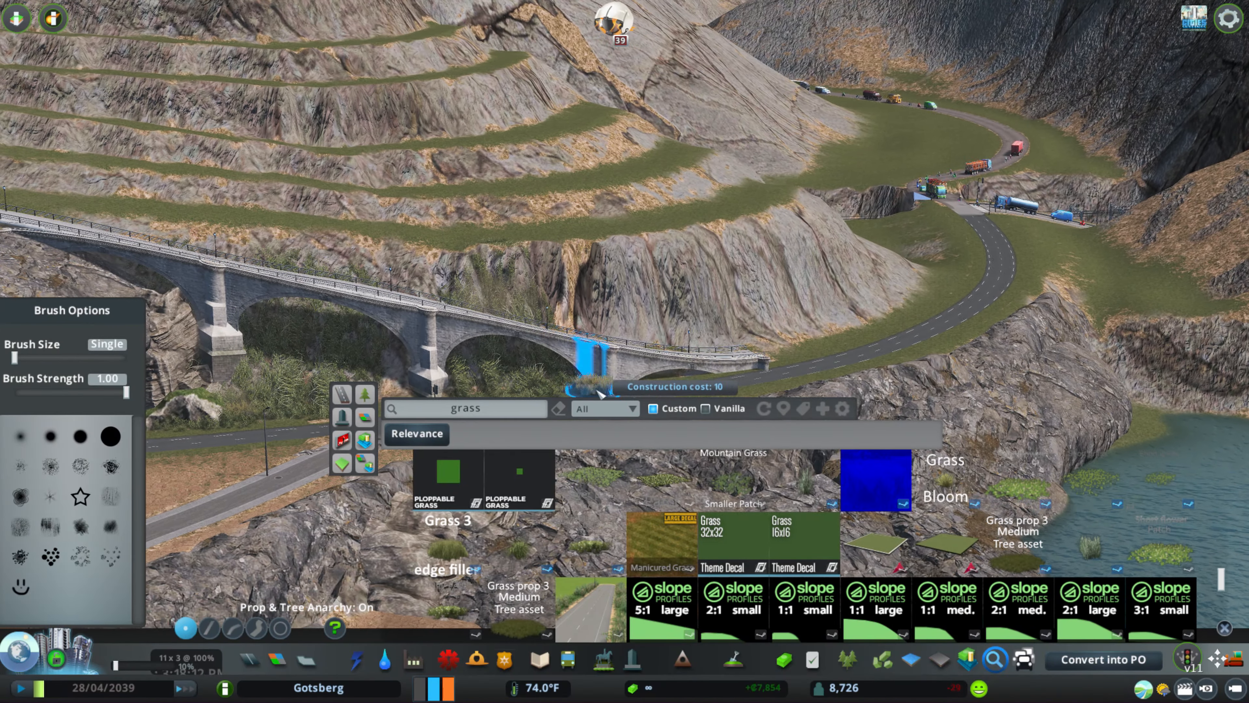
- Plant a grass prop on the rocky slope beneath the stone arch bridge
{"action": "left_click", "coordinate": [1103, 660]}
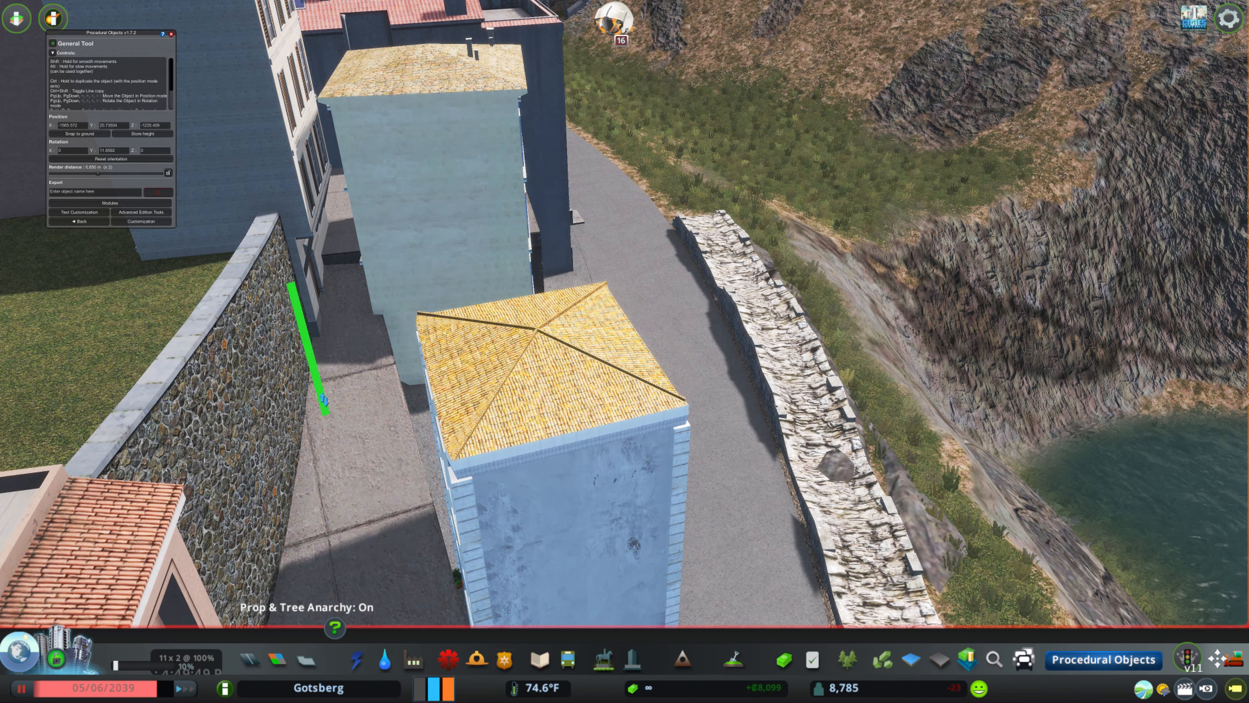
- Adjust the pale blue yellow-roofed tower's placement along the walled lane
{"action": "left_click", "coordinate": [141, 221]}
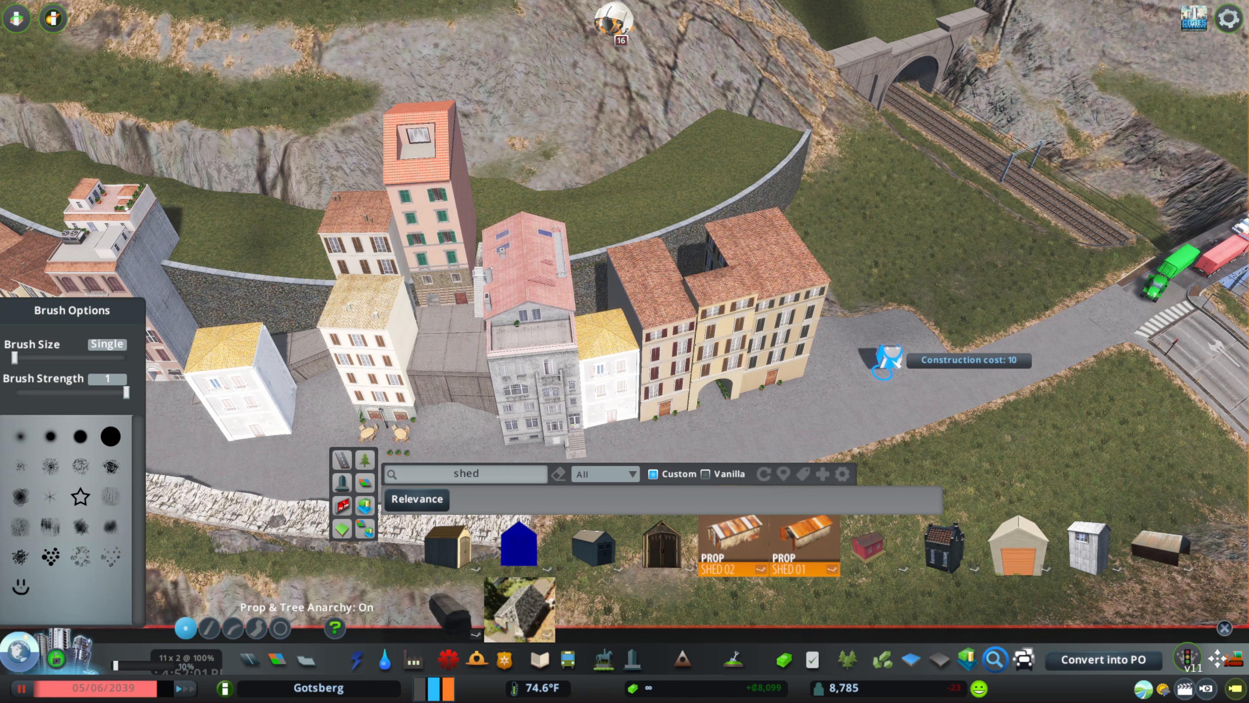
- Place a shed prop beside the cluster of pastel buildings on the terrace
{"action": "left_click", "coordinate": [1014, 545]}
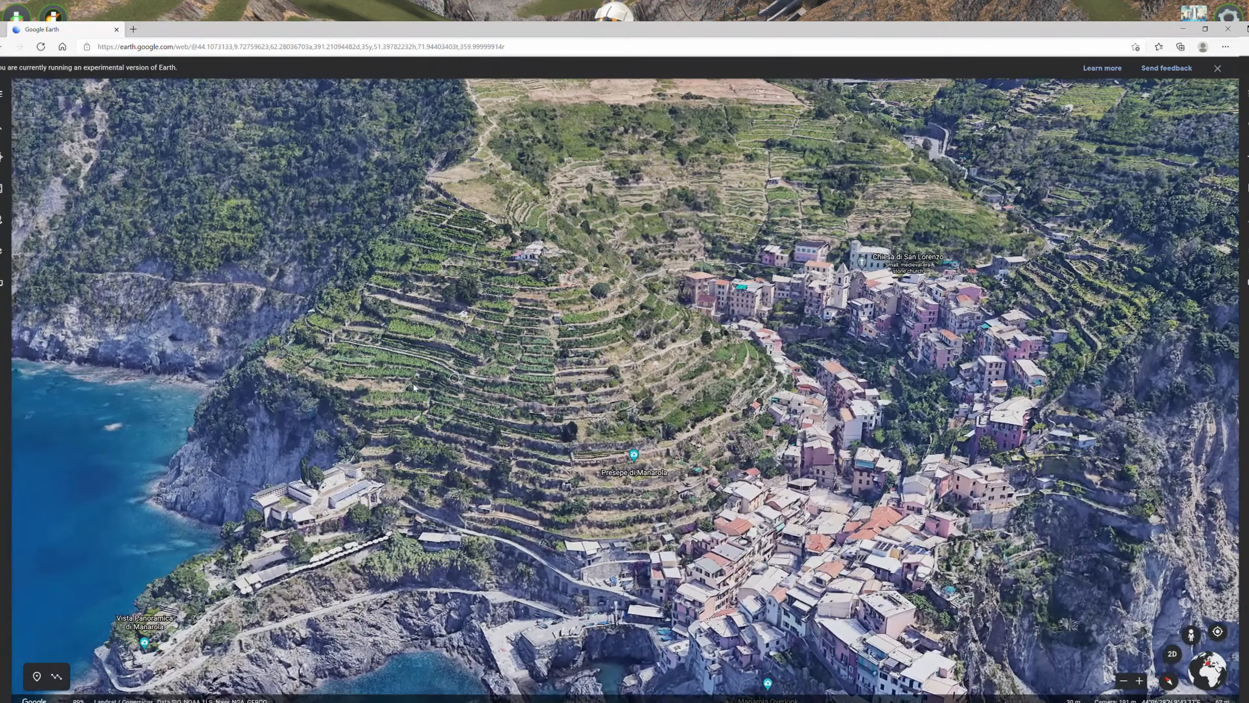
- Zoom the Google Earth view of the Cinque Terre village for reference
{"action": "scroll", "scroll_direction": "down", "scroll_amount": 3}
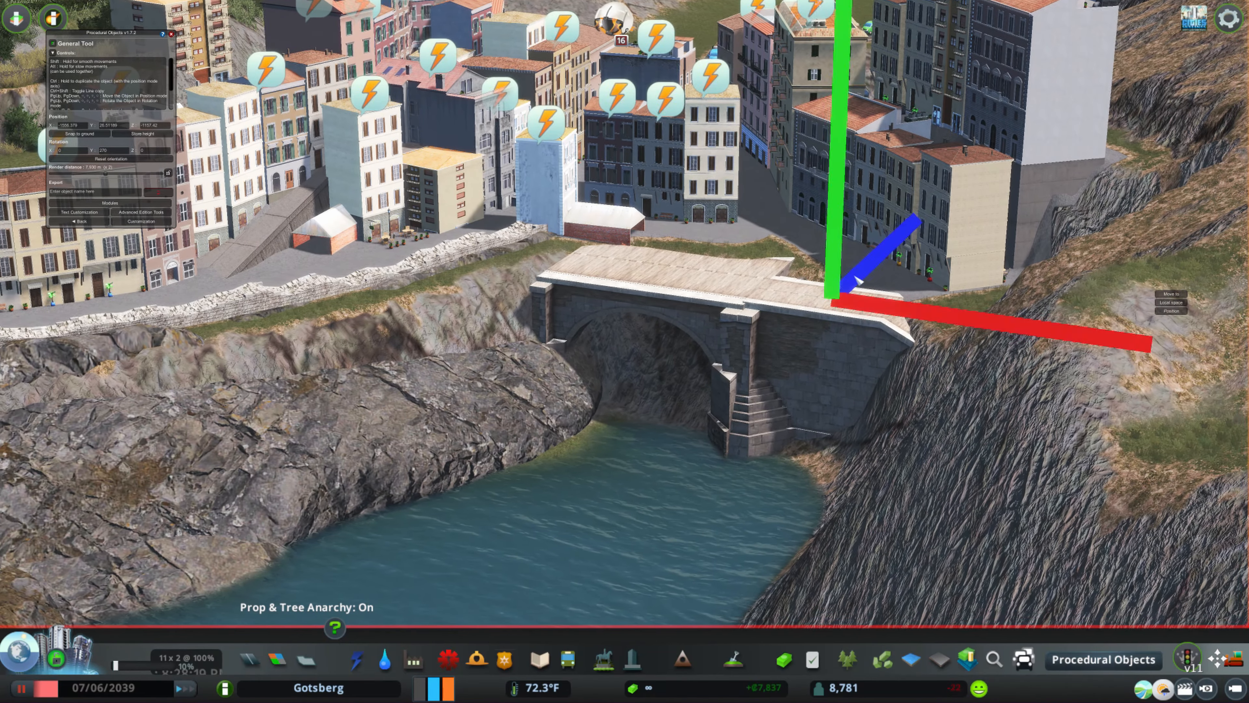
- Reposition the stone arch bridge over the narrow water inlet with the axis gizmo
{"action": "left_click", "coordinate": [140, 213]}
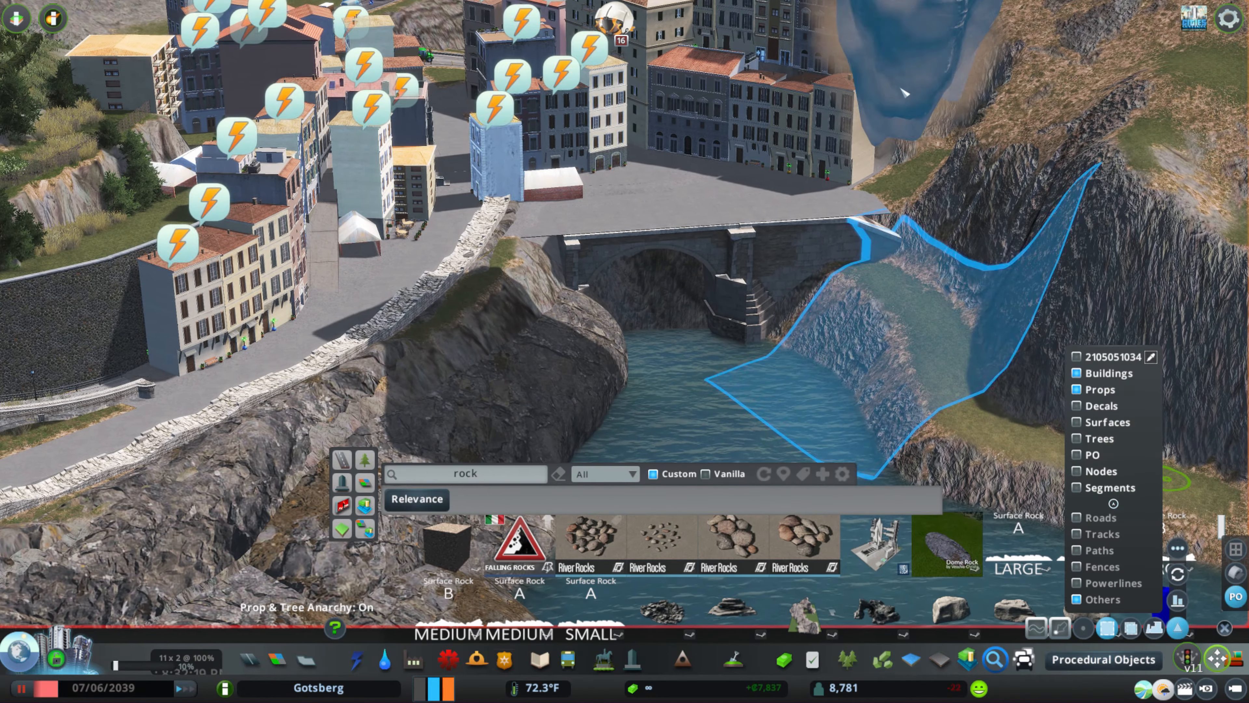
- Select the rocky cliff area right of the bridge for placing cove props
{"action": "left_click", "coordinate": [1177, 547]}
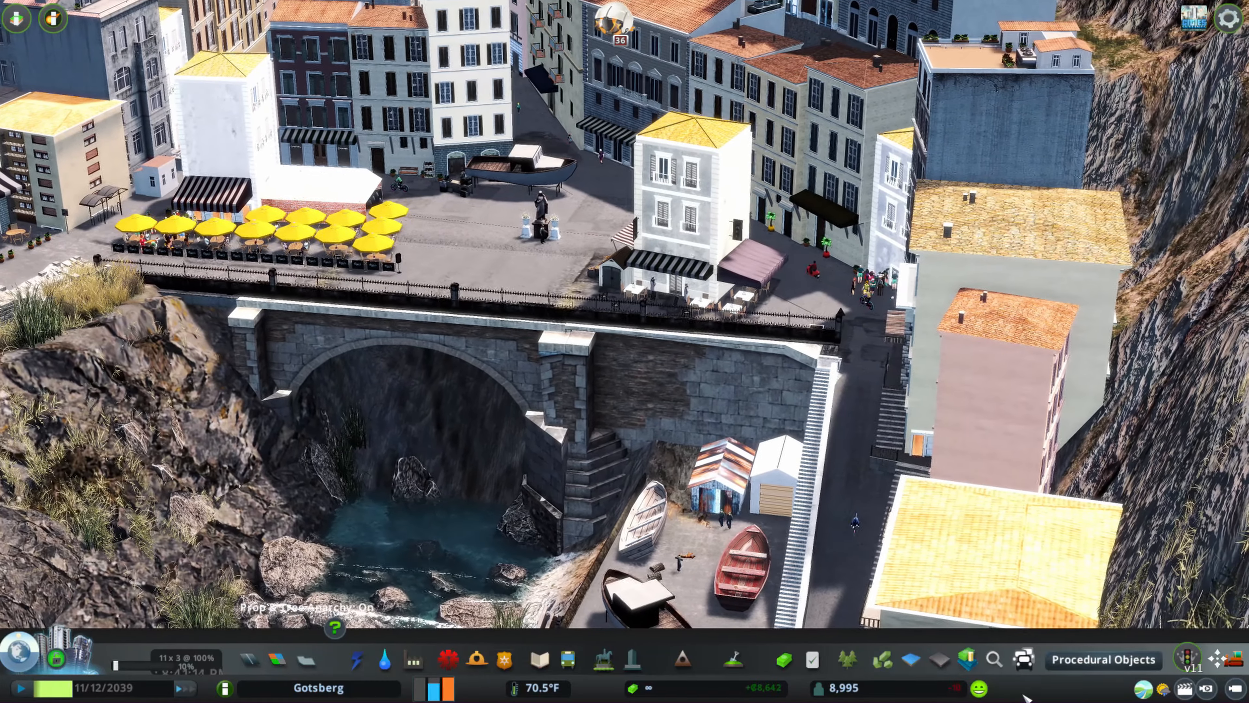
- Widen the sand beach under the cliffs and draw a curved dead-end road across it
{"action": "left_click", "coordinate": [731, 659]}
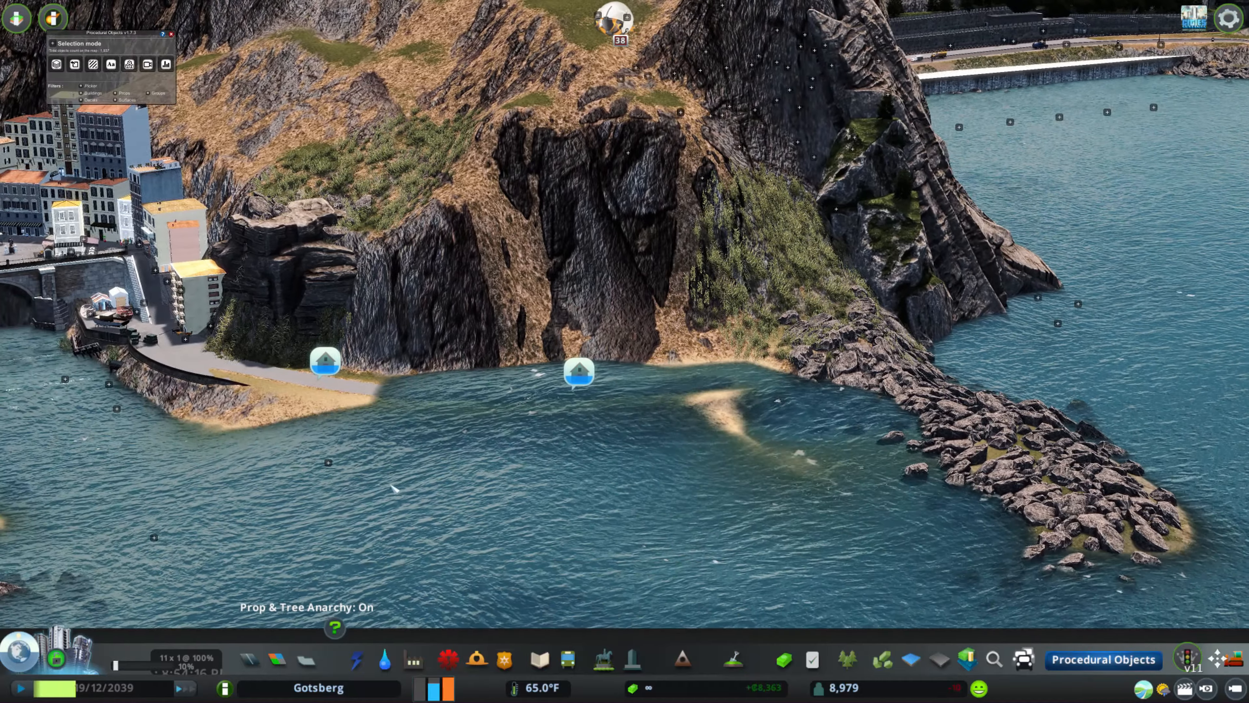
{"action": "left_click", "coordinate": [324, 362]}
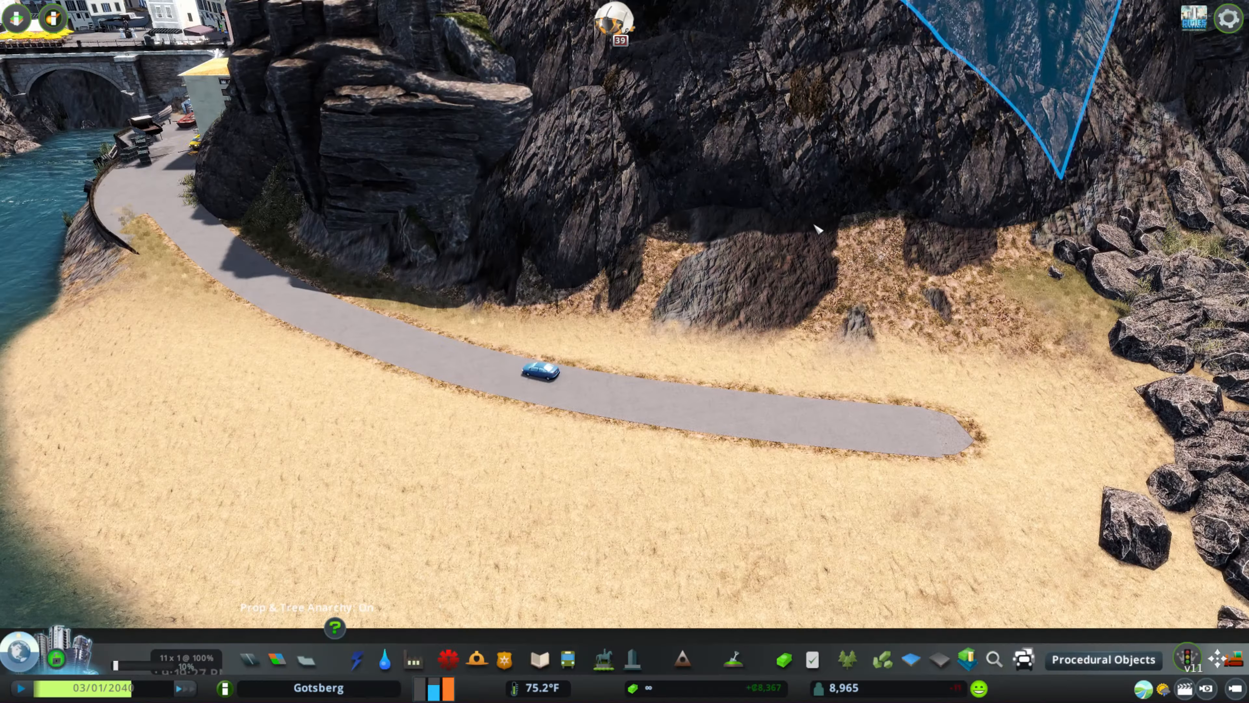
- Place Italian Flat [Rome] townhouses along the curving beach road beneath the cliff
{"action": "left_click", "coordinate": [993, 659]}
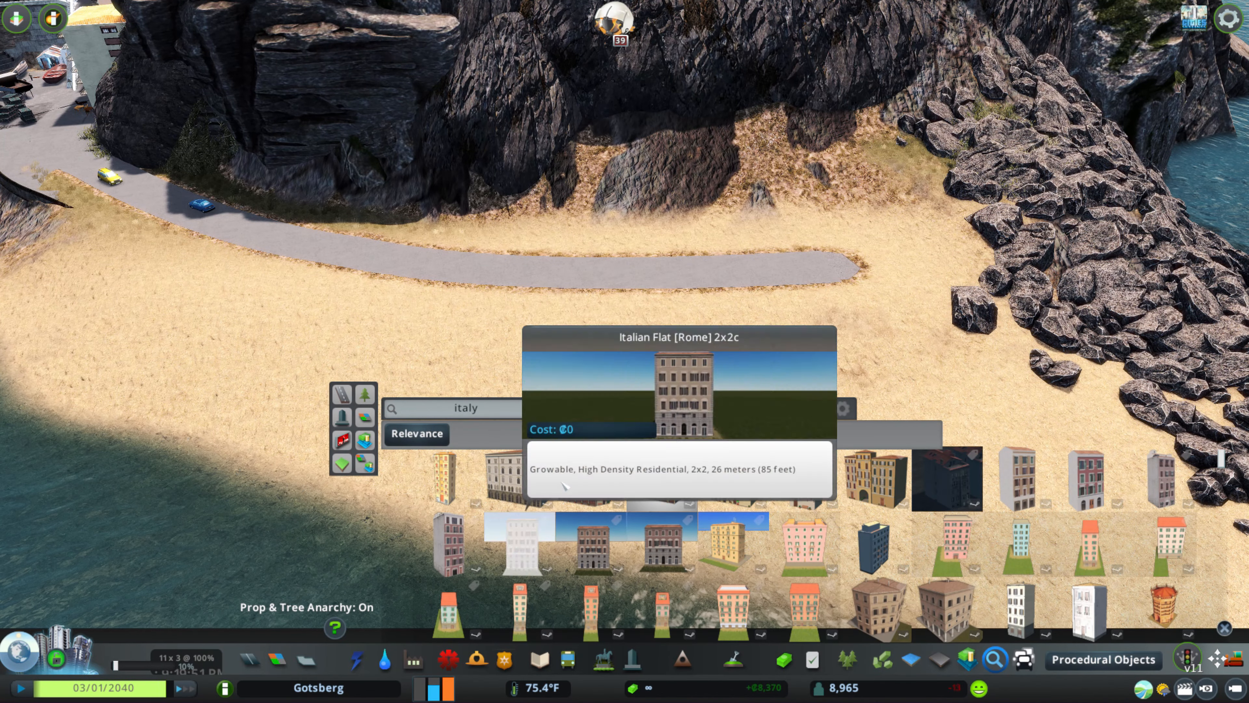
{"action": "left_click", "coordinate": [526, 255]}
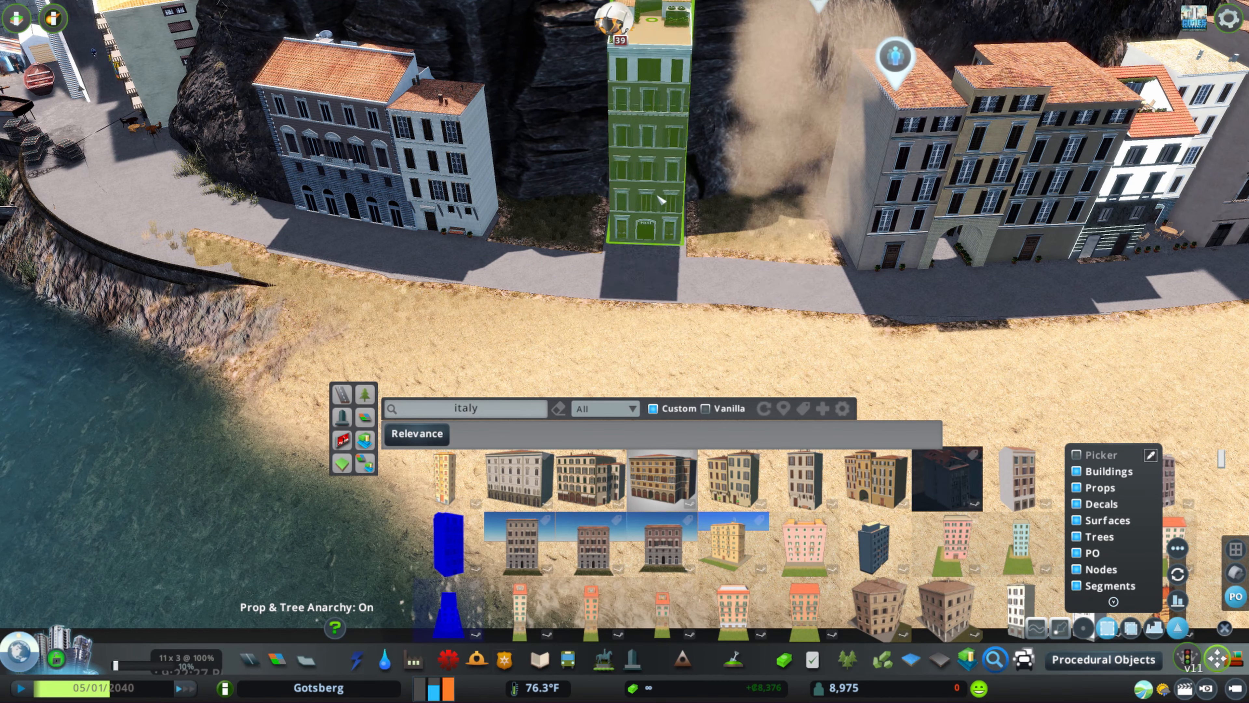
{"action": "left_click", "coordinate": [663, 480]}
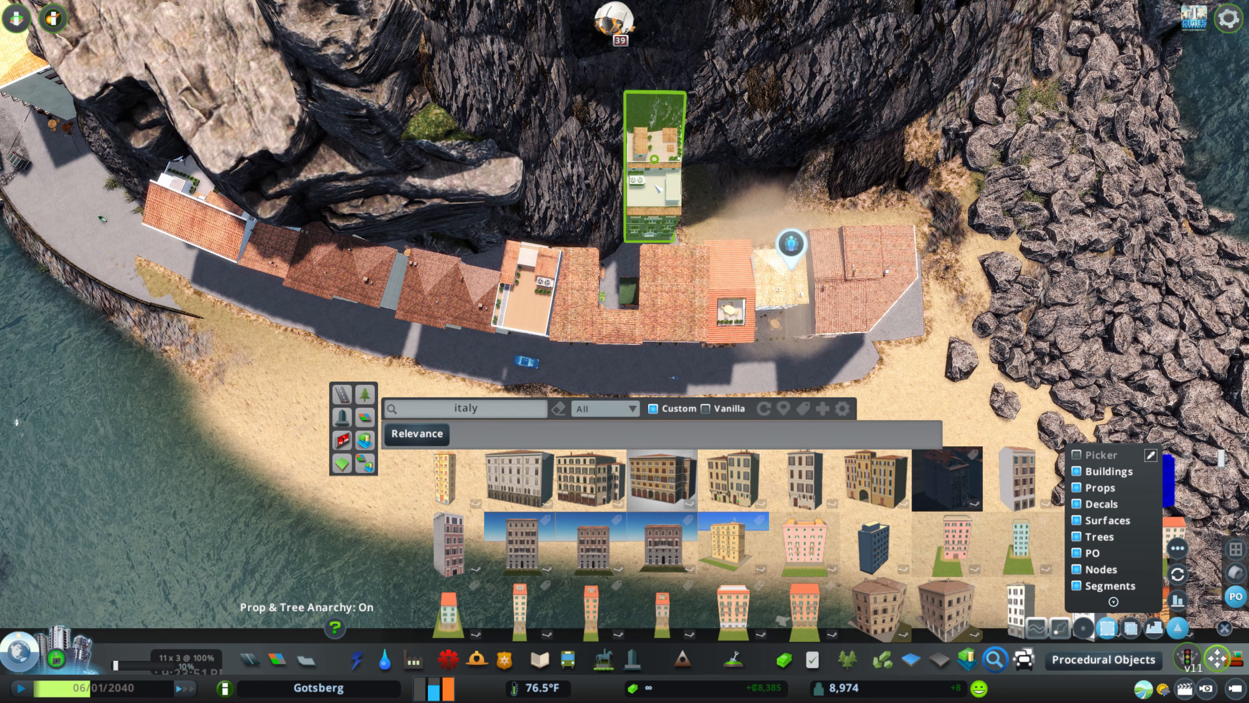
- Place beach umbrella, lounger and towel props in rows on the sand near the water
{"action": "left_click", "coordinate": [808, 478]}
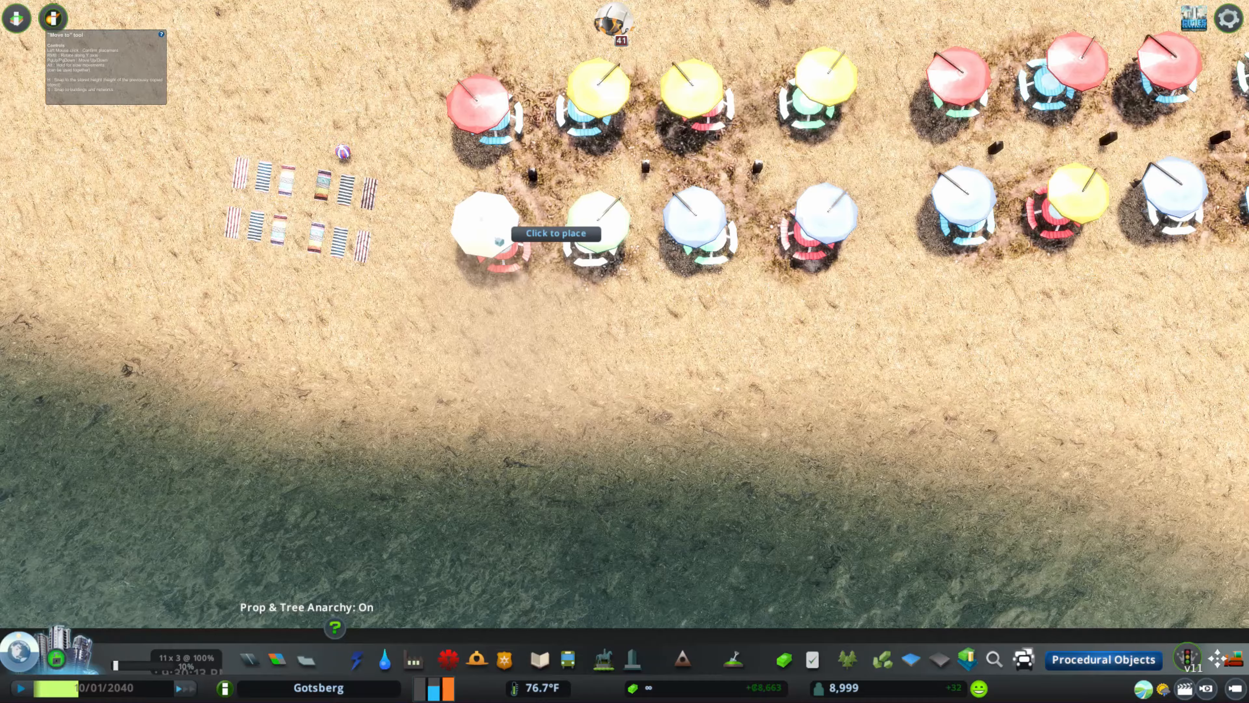
{"action": "left_click", "coordinate": [486, 231]}
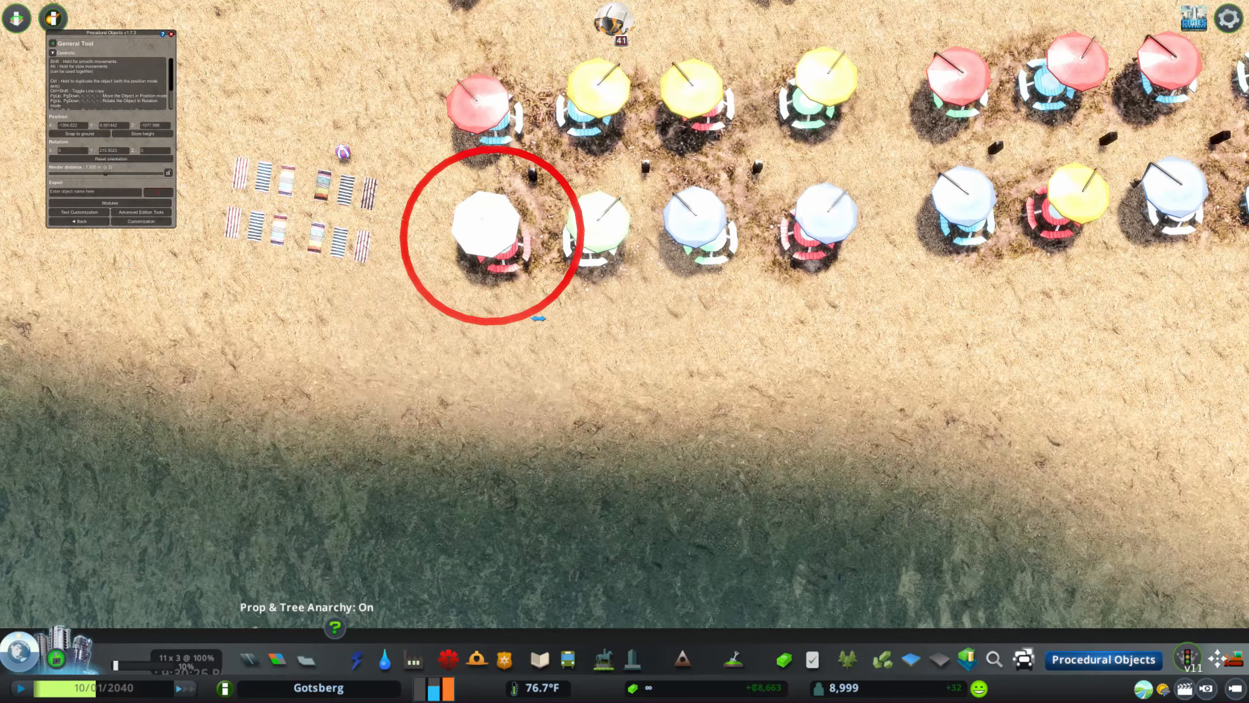